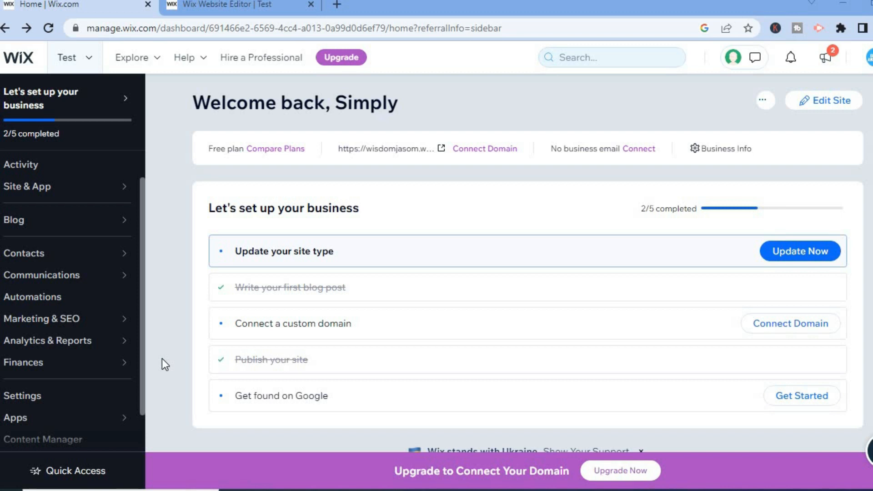
mouse_move(452, 171)
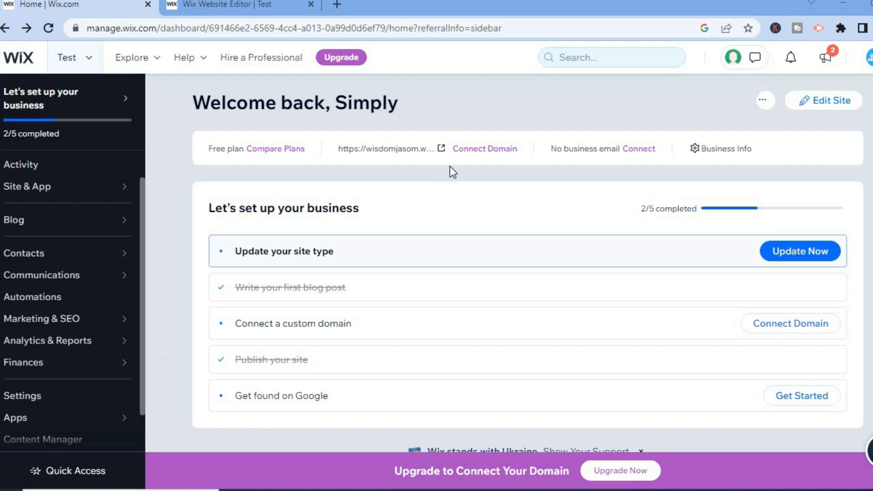
mouse_move(813, 117)
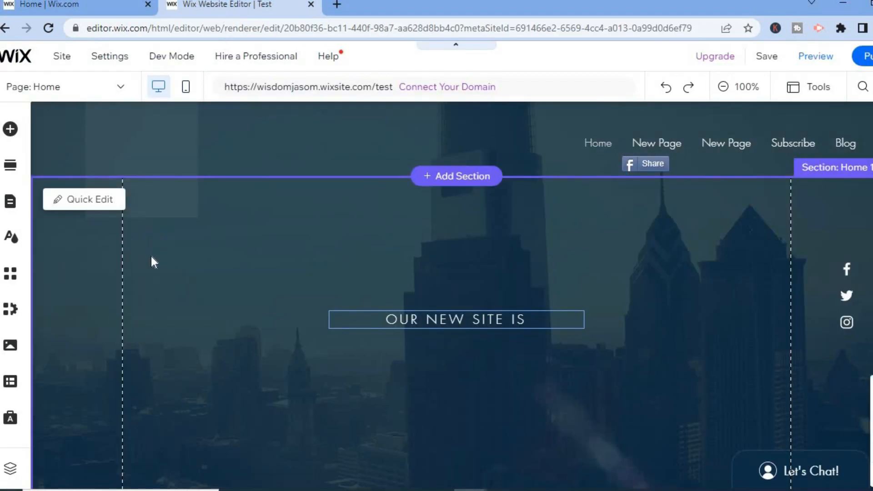
mouse_move(31, 164)
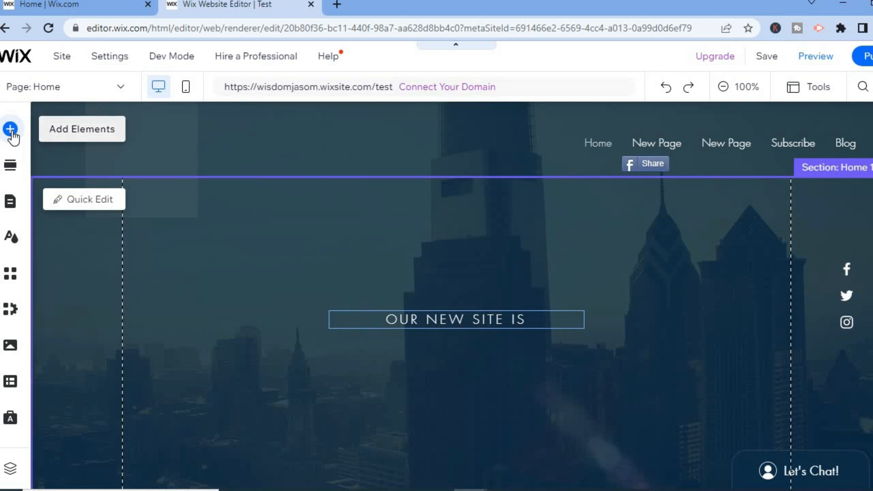
Open Add Elements and browse to the decorative vector art library.
left_click(11, 129)
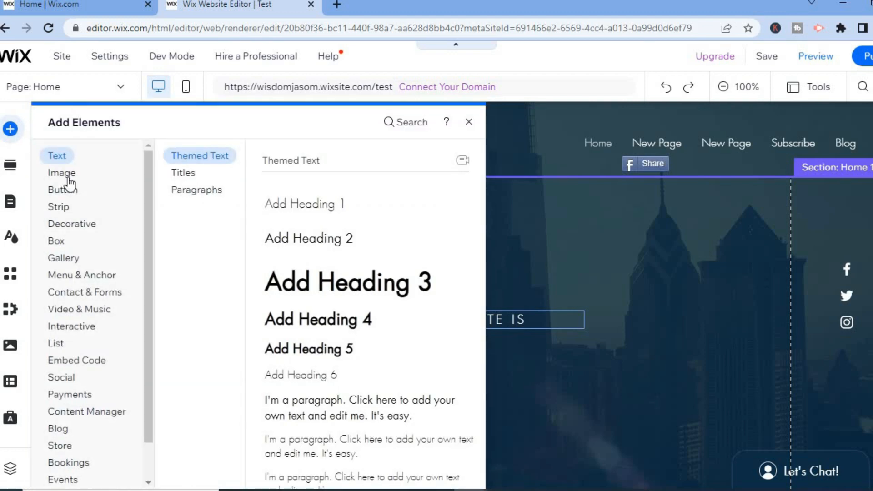
left_click(71, 223)
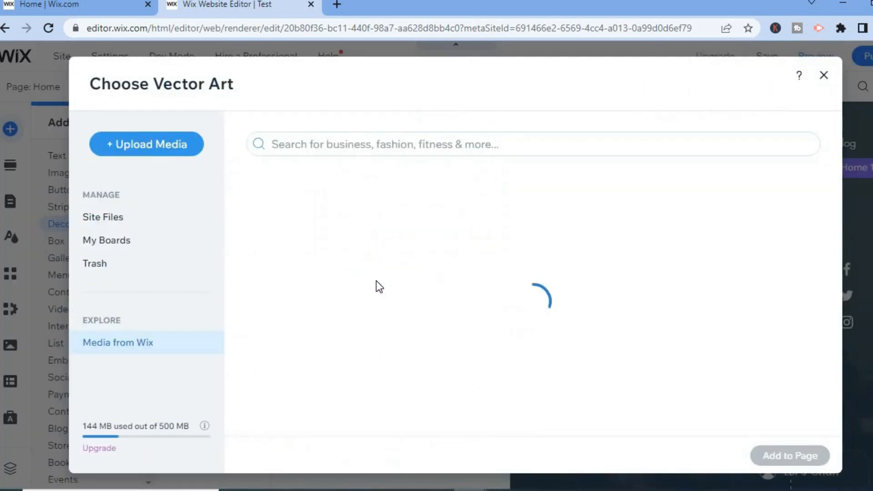
mouse_move(425, 232)
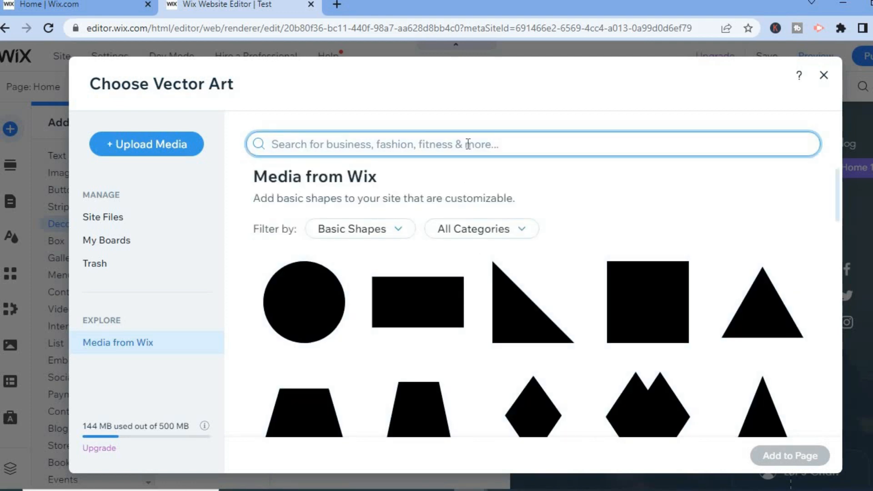
Search vector art for 'menu', pick the circular Menu graphic and add it to the page.
type("e")
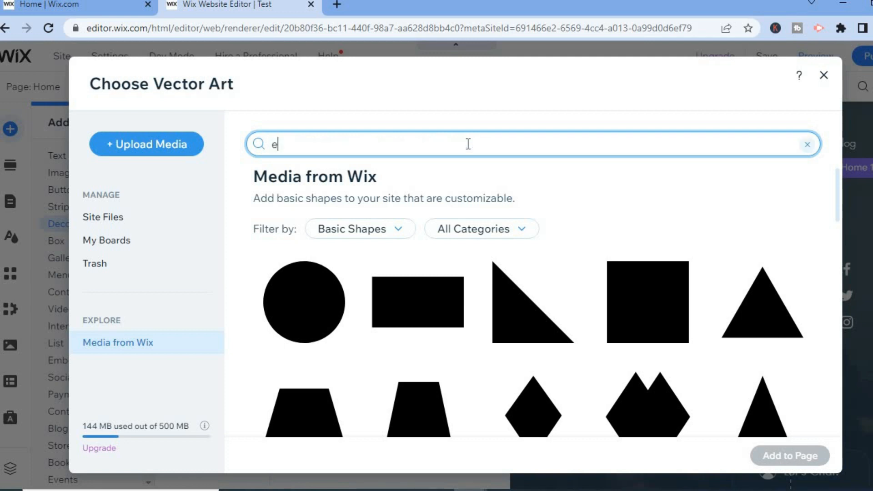
type("menu")
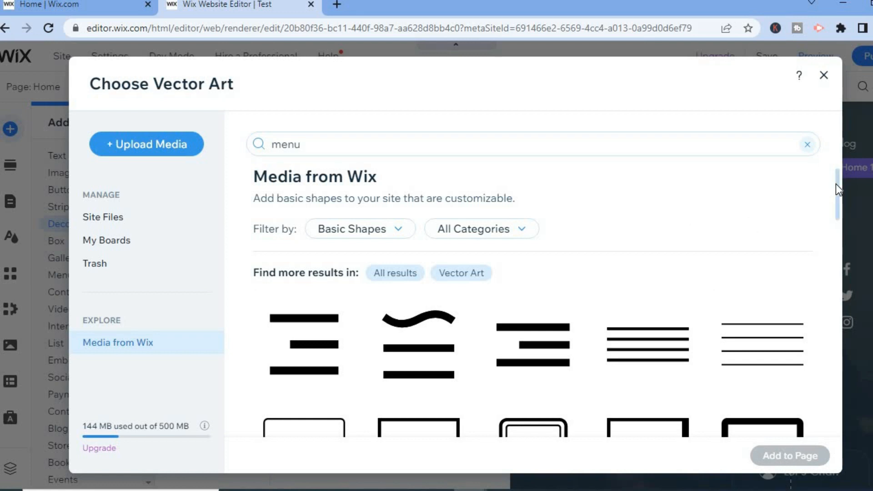
scroll("down", 3)
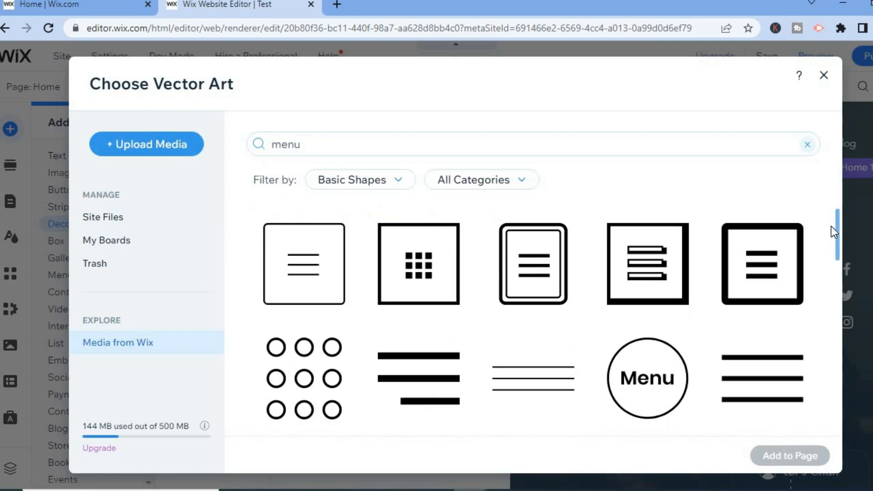
scroll("down", 3)
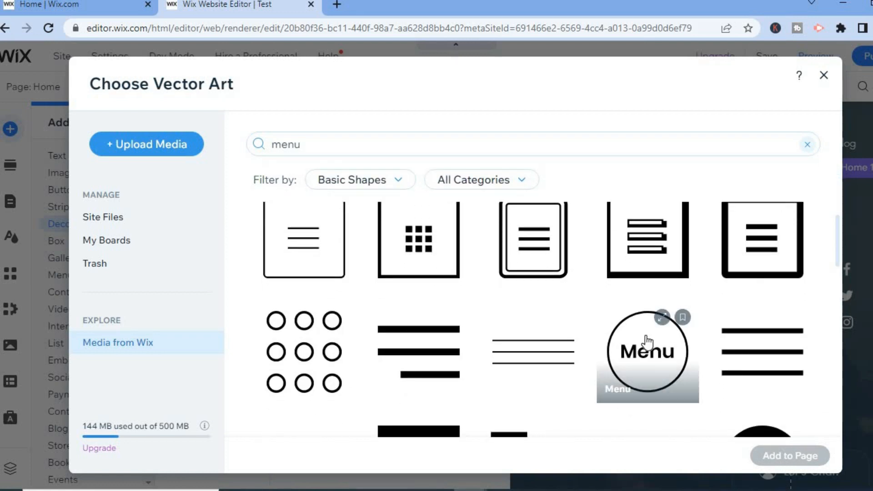
mouse_move(762, 255)
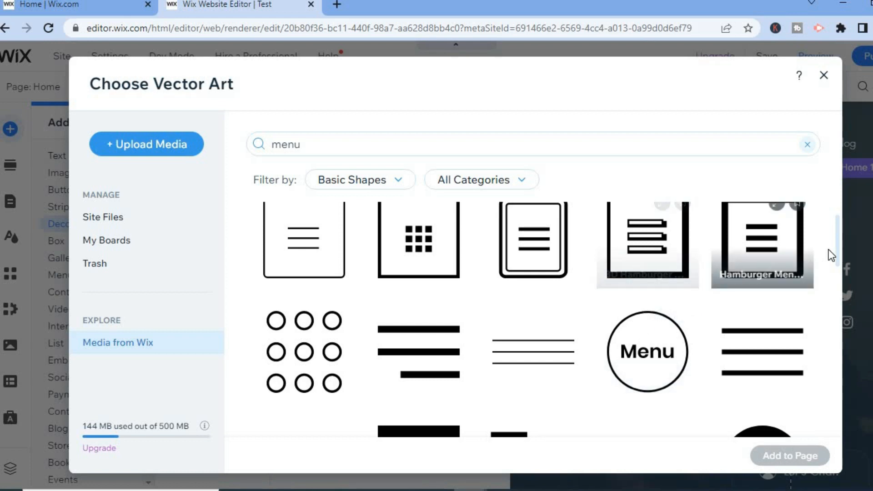
scroll("down", 3)
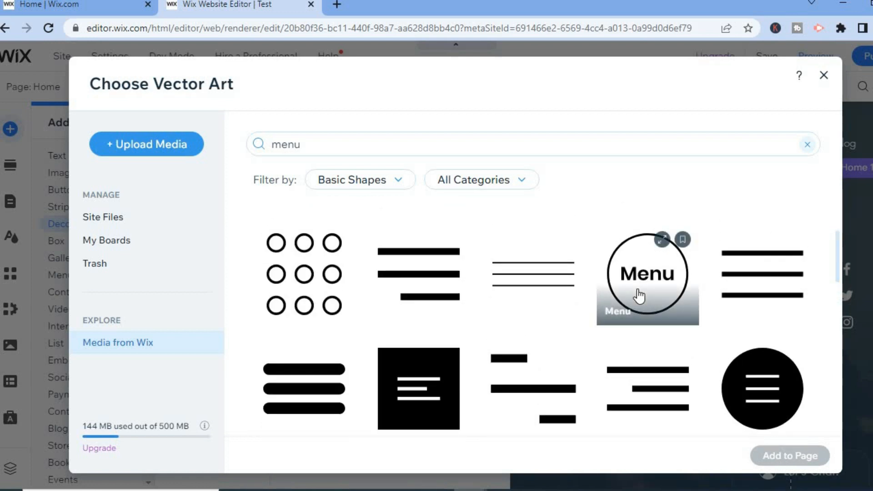
left_click(648, 273)
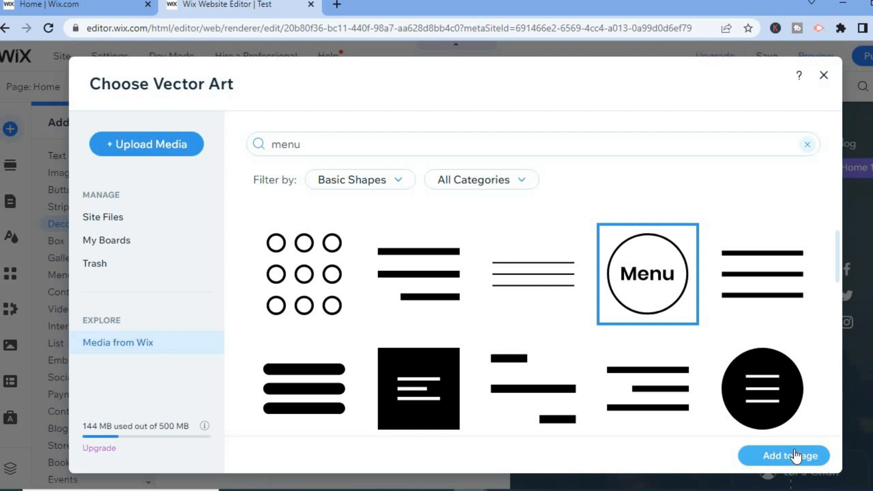
left_click(823, 75)
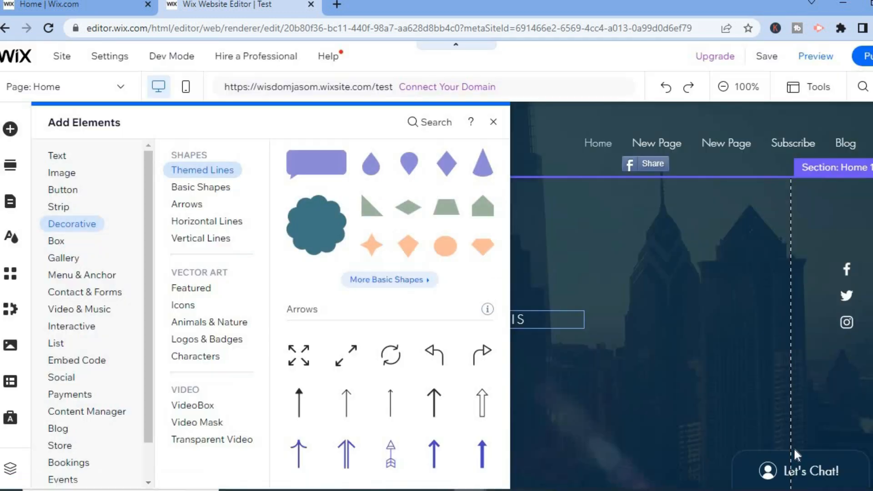
Dismiss the element picker to view the Menu art over the header text.
left_click(492, 122)
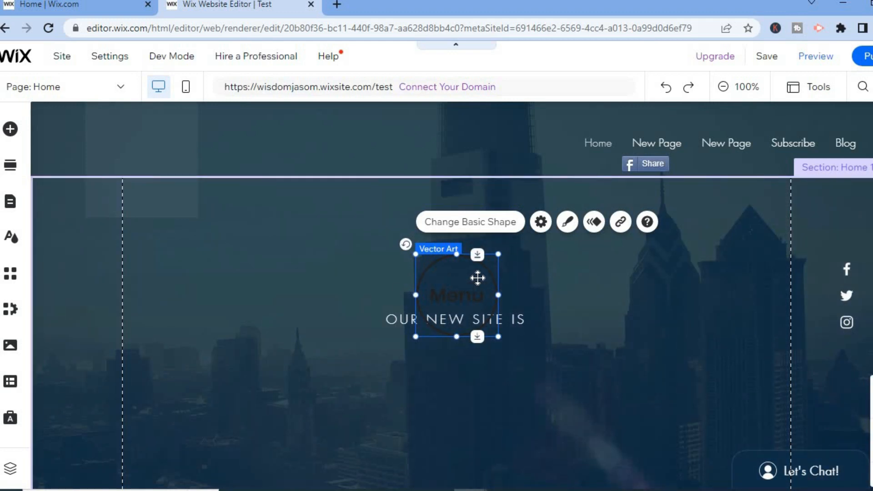
mouse_move(571, 233)
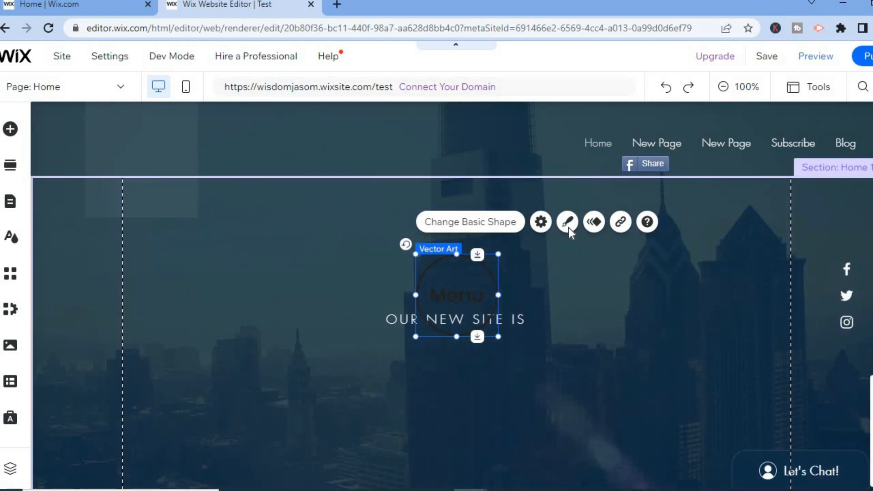
mouse_move(567, 221)
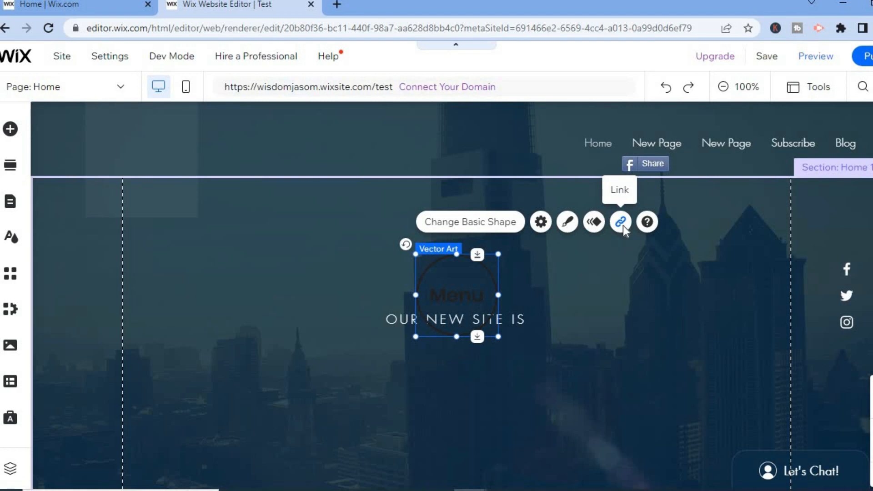
Open link settings for the Menu art and choose Web address.
left_click(619, 222)
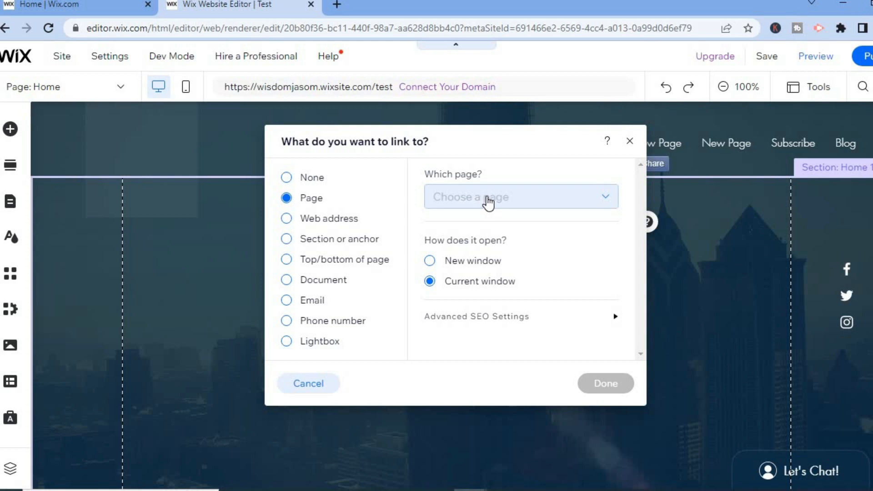
mouse_move(488, 223)
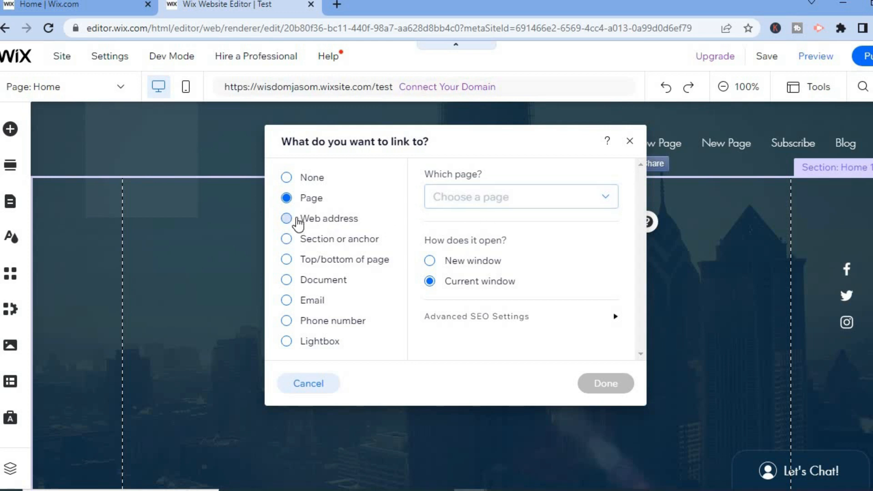
left_click(287, 218)
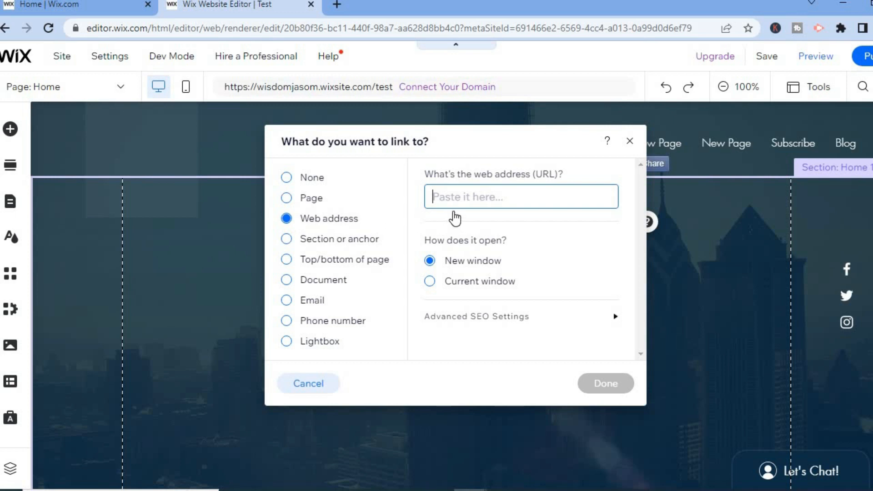